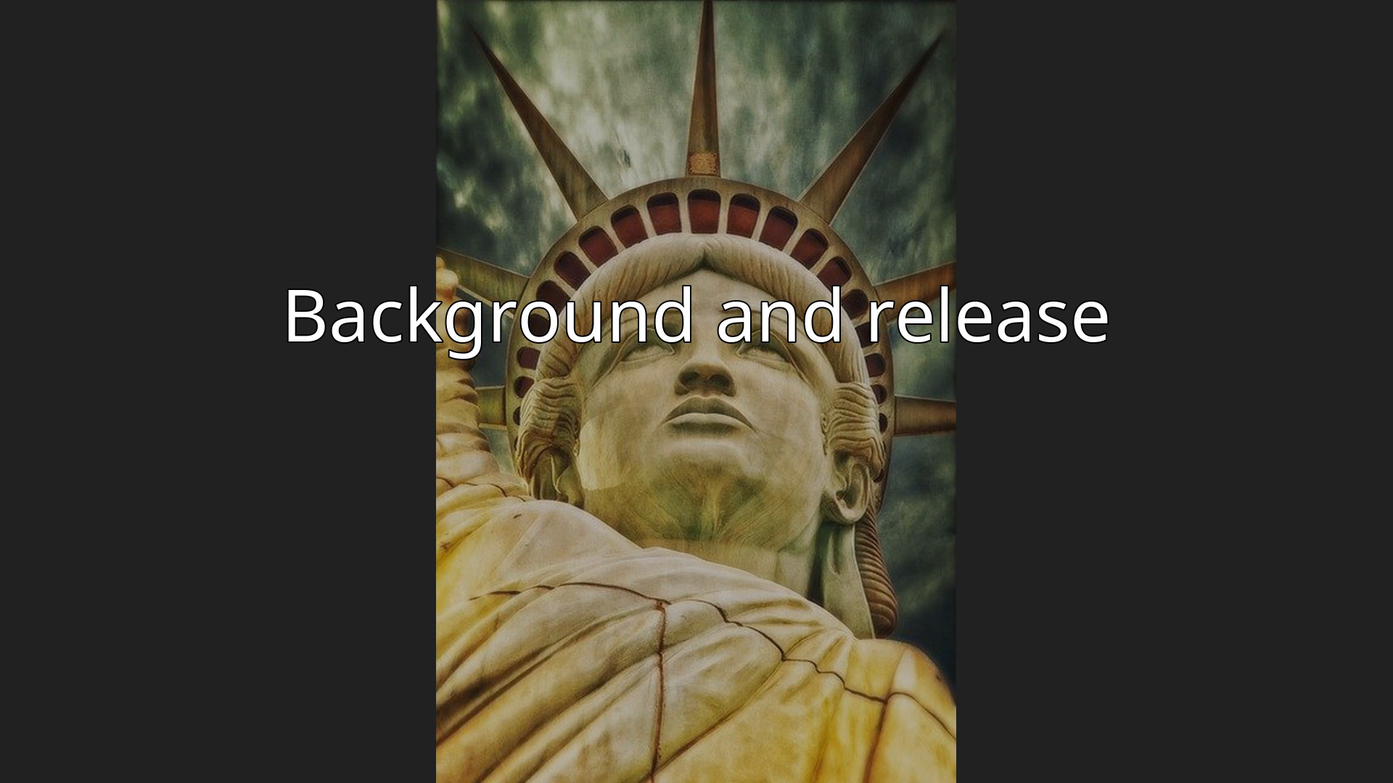
pyautogui.press('Right')
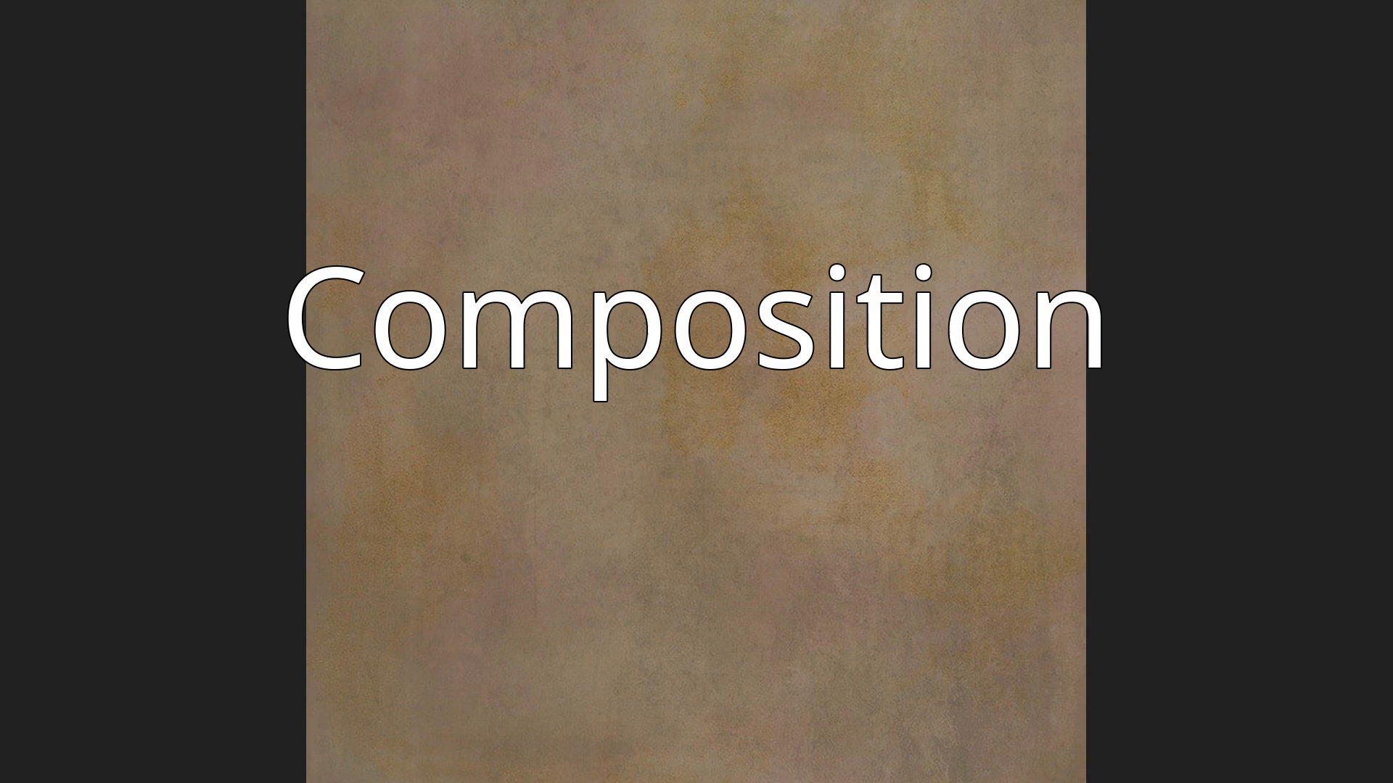